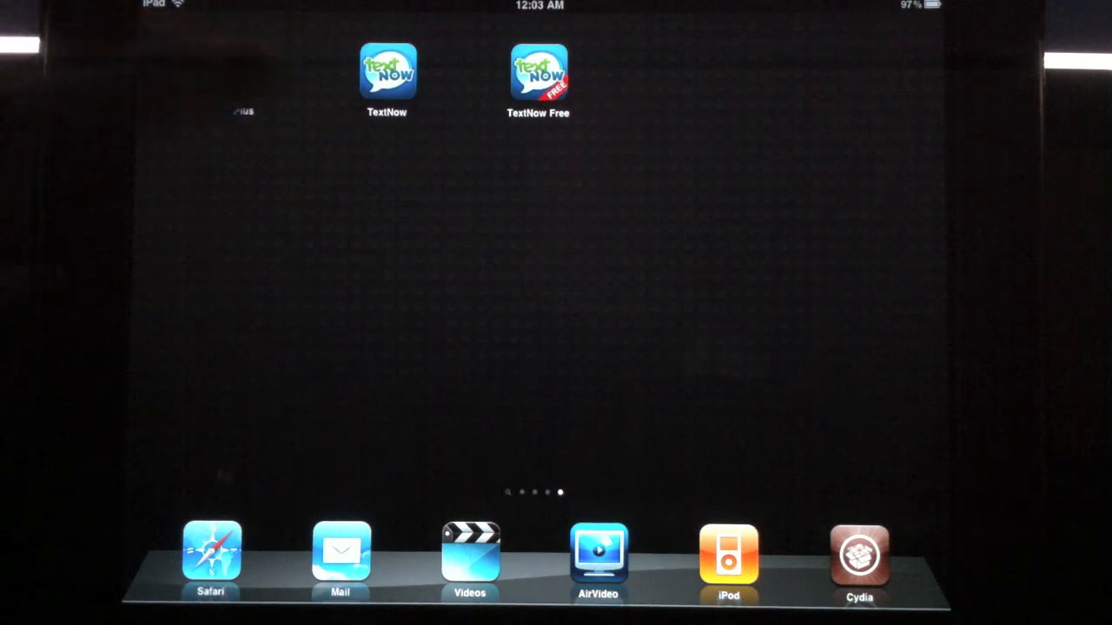
Launch TextNow from the home screen to its existing conversation thread.
{"action": "left_click", "coordinate": [387, 74]}
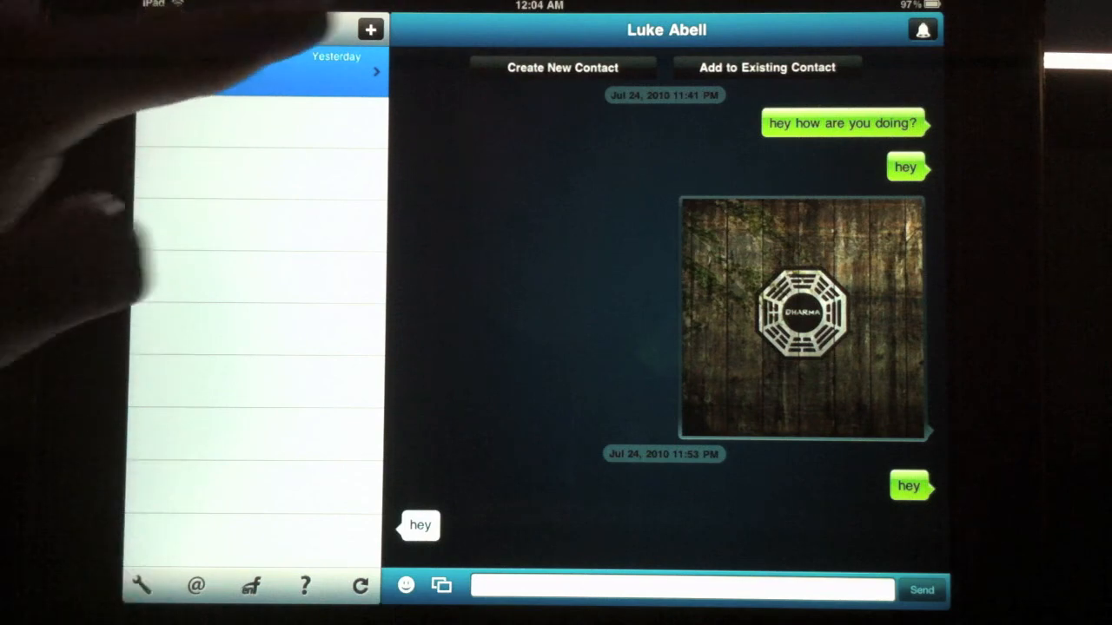
Create a blank message draft, reopen the existing conversation, and preview Photo Albums.
{"action": "left_click", "coordinate": [370, 29]}
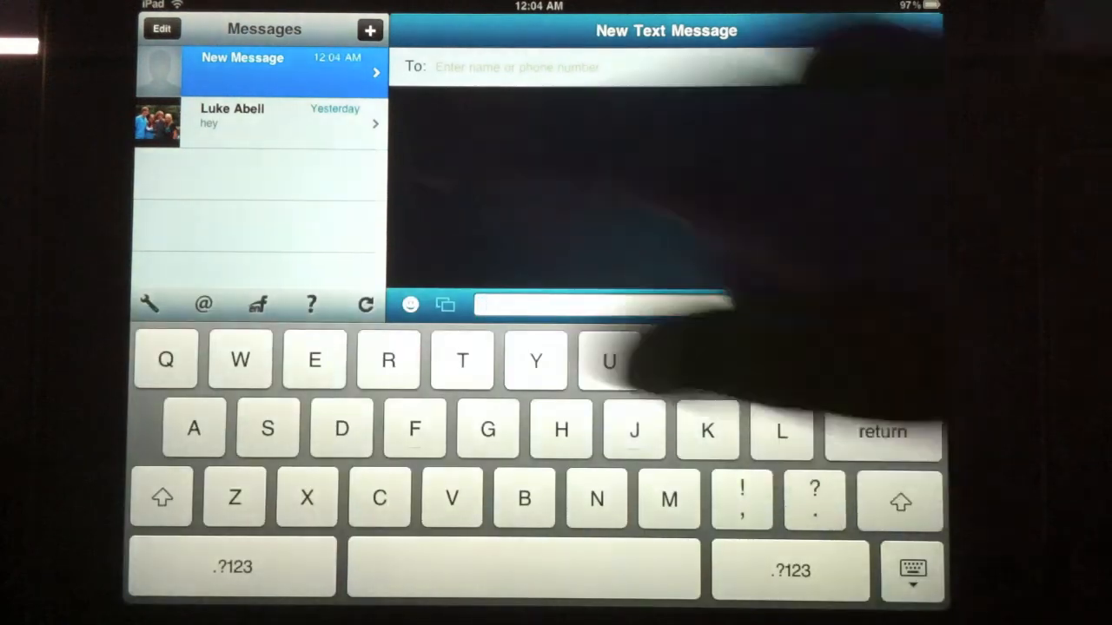
{"action": "left_click", "coordinate": [261, 121]}
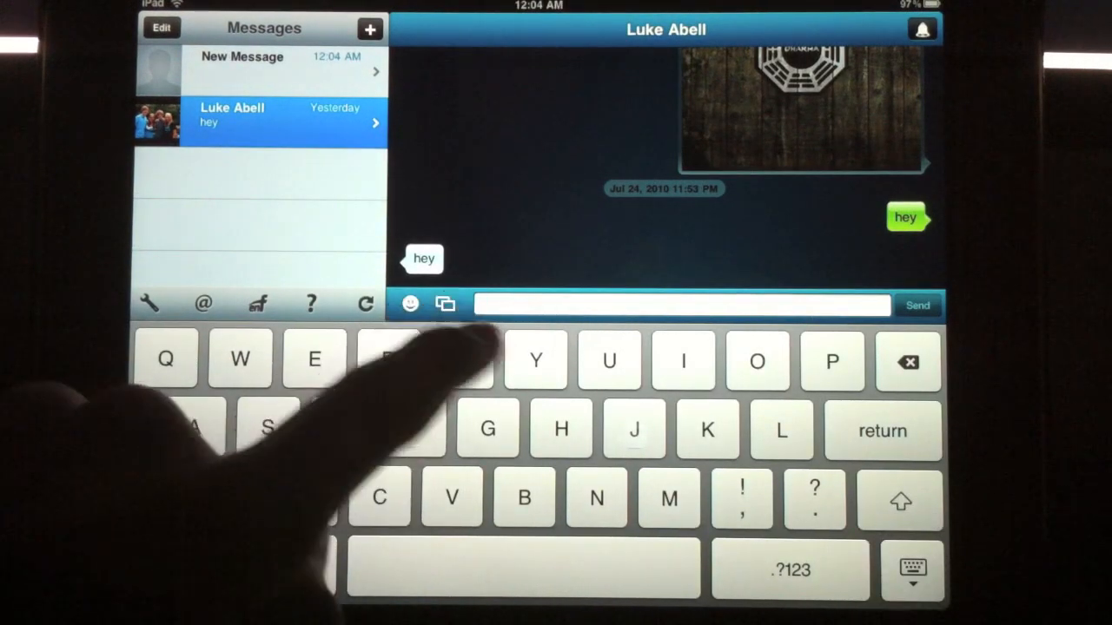
{"action": "left_click", "coordinate": [445, 303]}
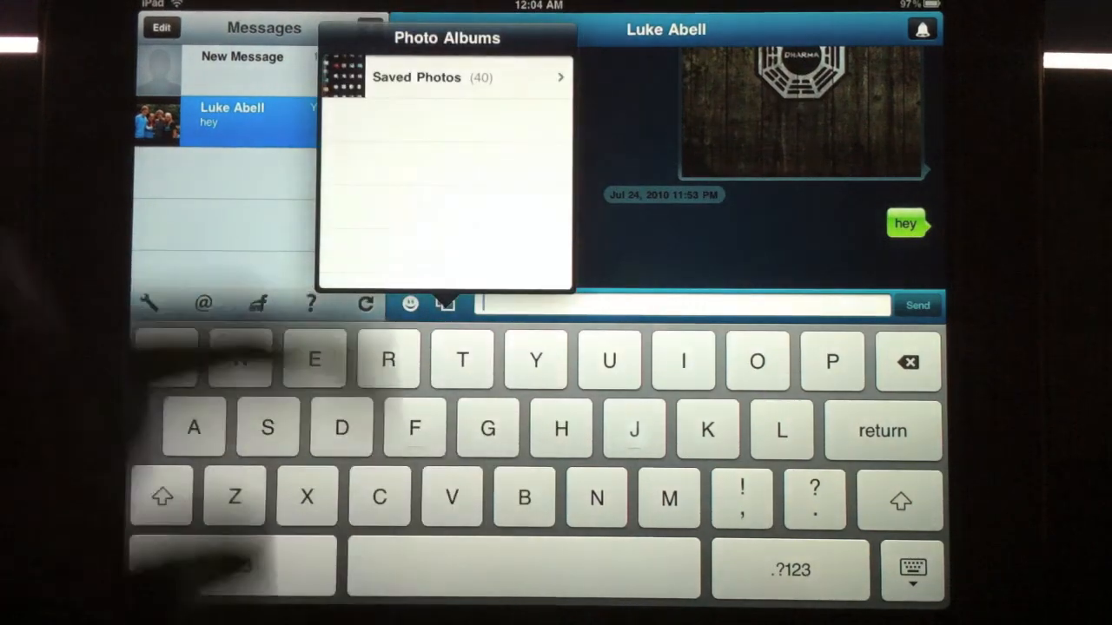
{"action": "left_click", "coordinate": [432, 77]}
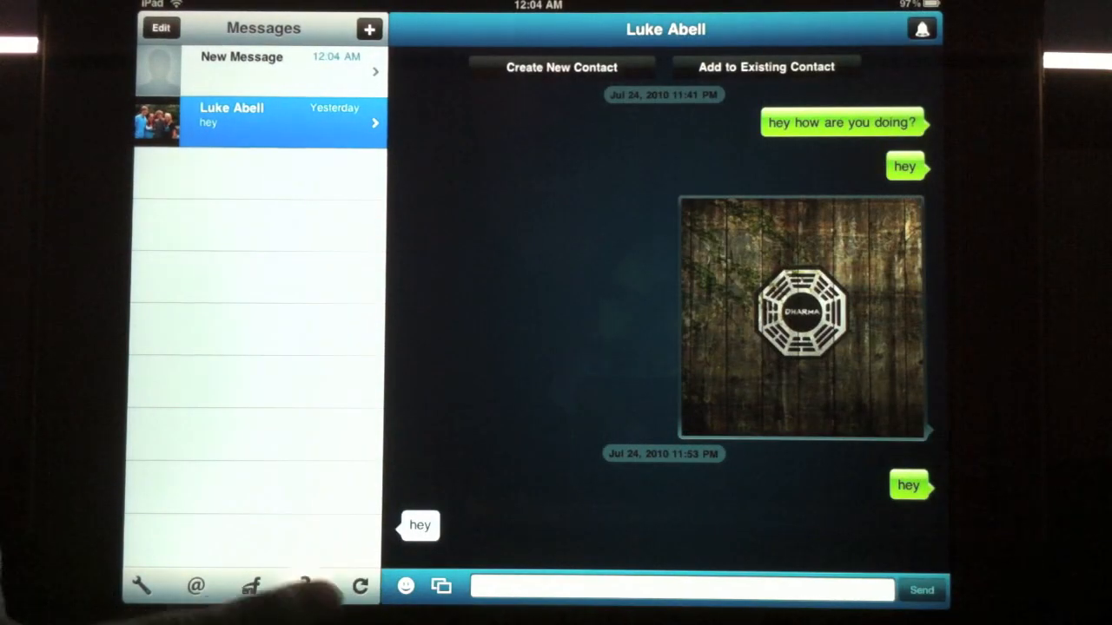
{"action": "left_click", "coordinate": [304, 587]}
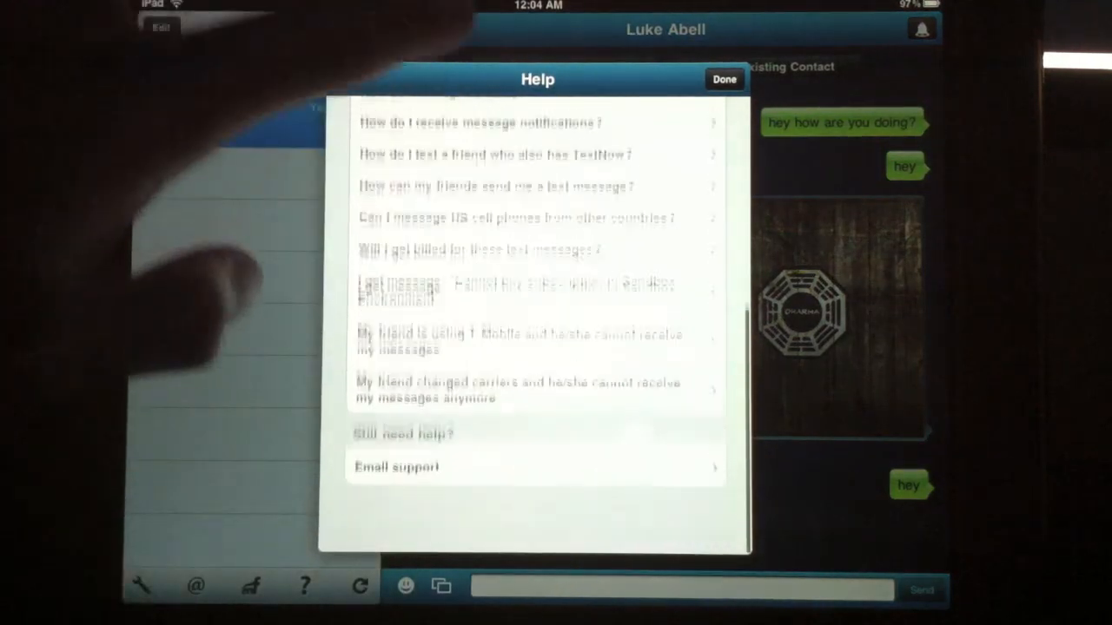
{"action": "left_click", "coordinate": [724, 79]}
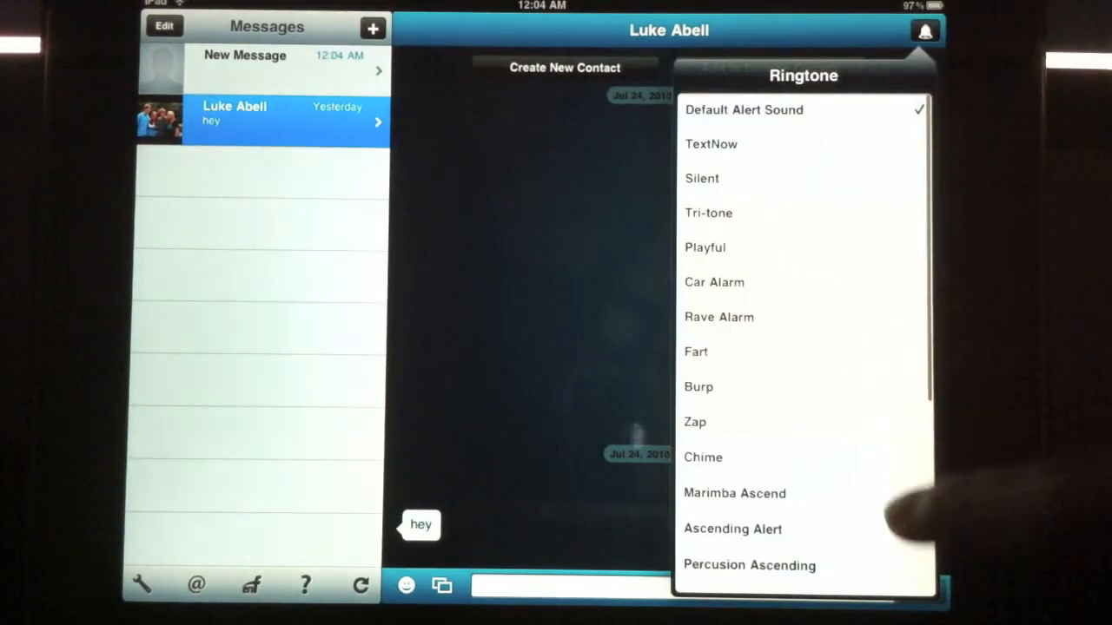
{"action": "scroll", "scroll_direction": "down", "scroll_amount": 3}
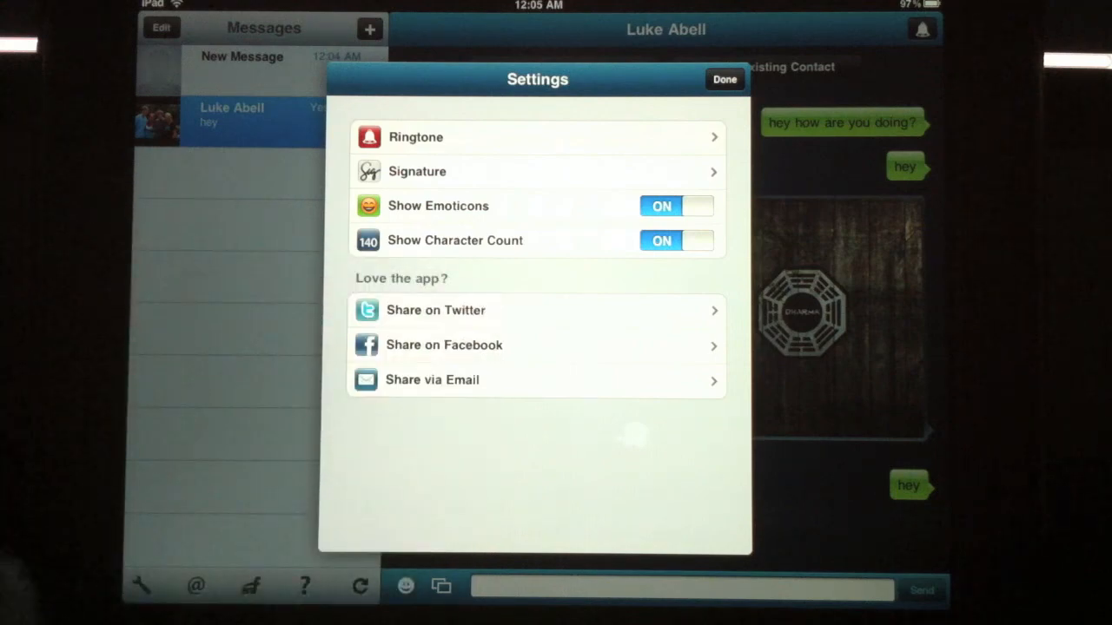
{"action": "left_click", "coordinate": [724, 79]}
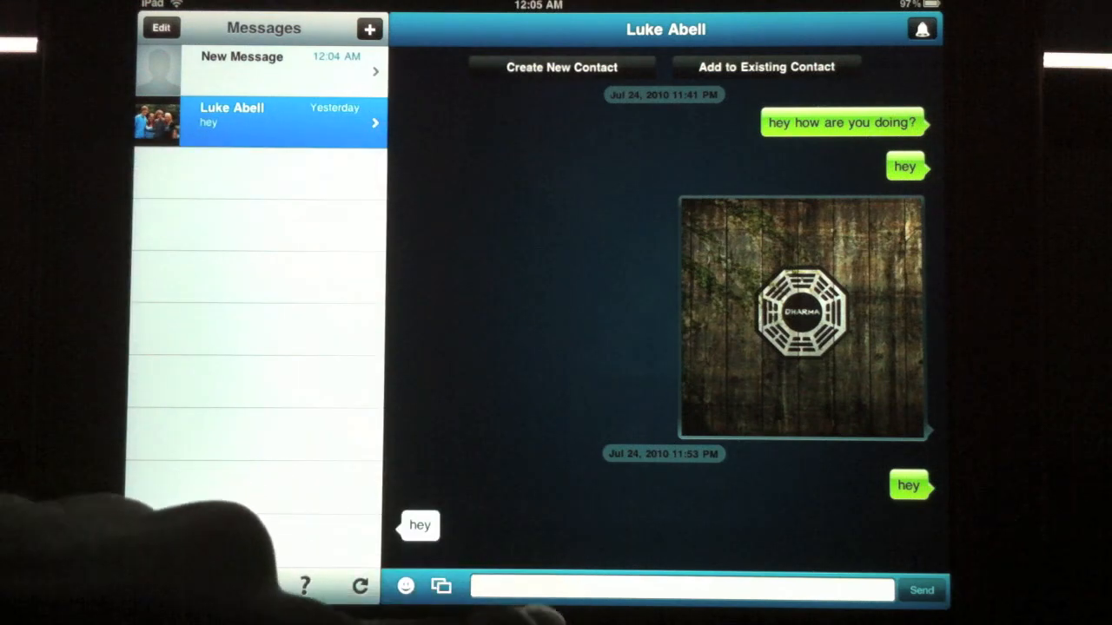
Send 'hello' in the existing TextNow conversation, then go Home.
{"action": "left_click", "coordinate": [682, 588]}
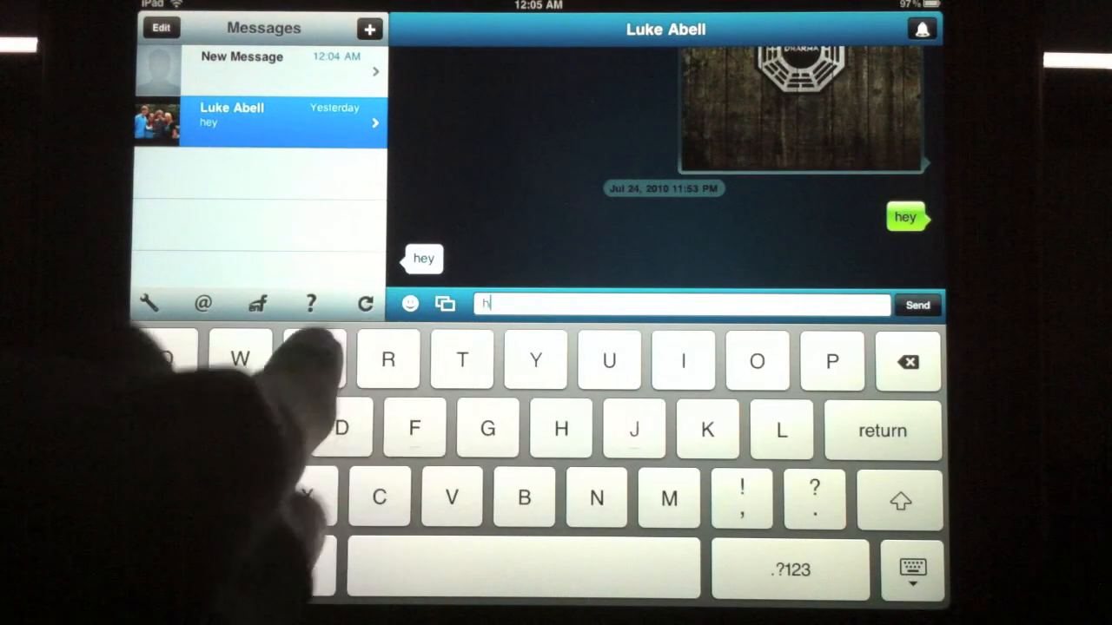
{"action": "type", "text": "ello"}
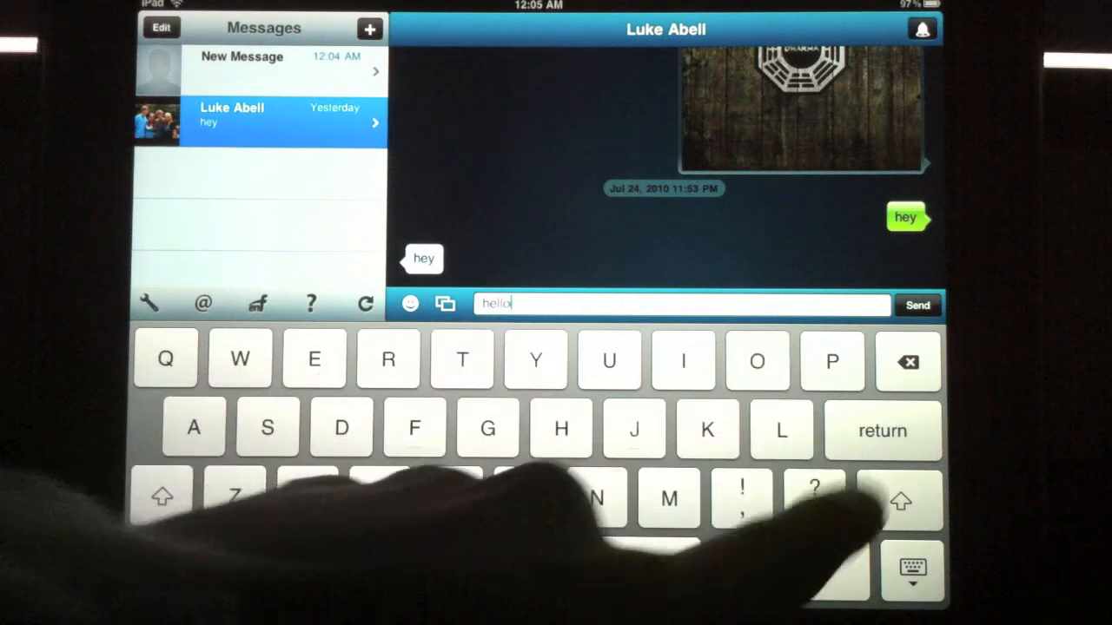
{"action": "left_click", "coordinate": [917, 305]}
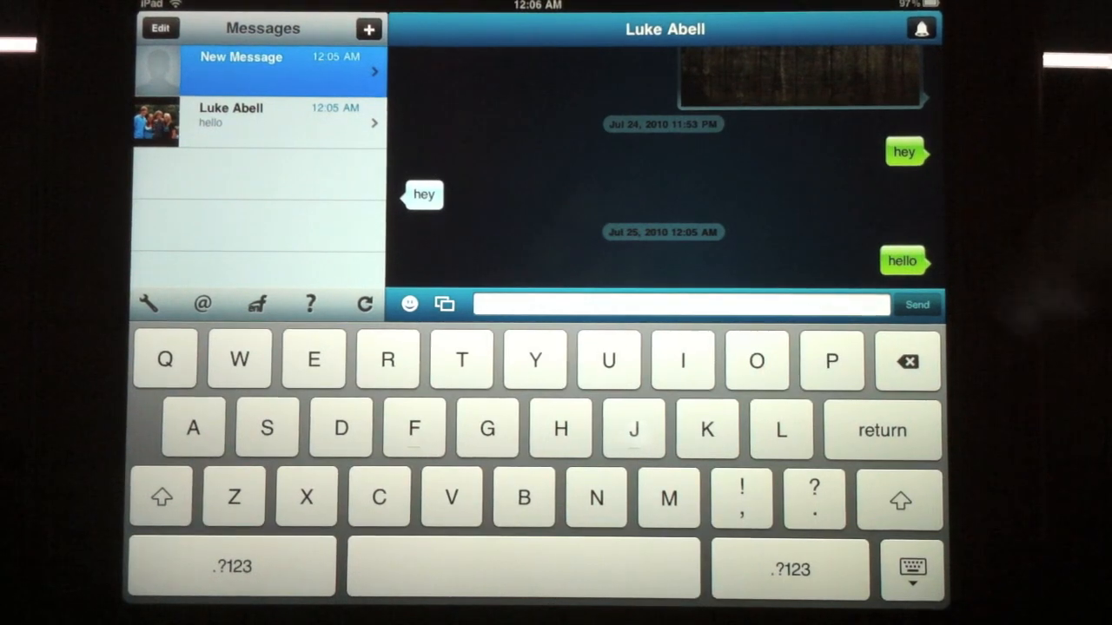
{"action": "key", "text": "home"}
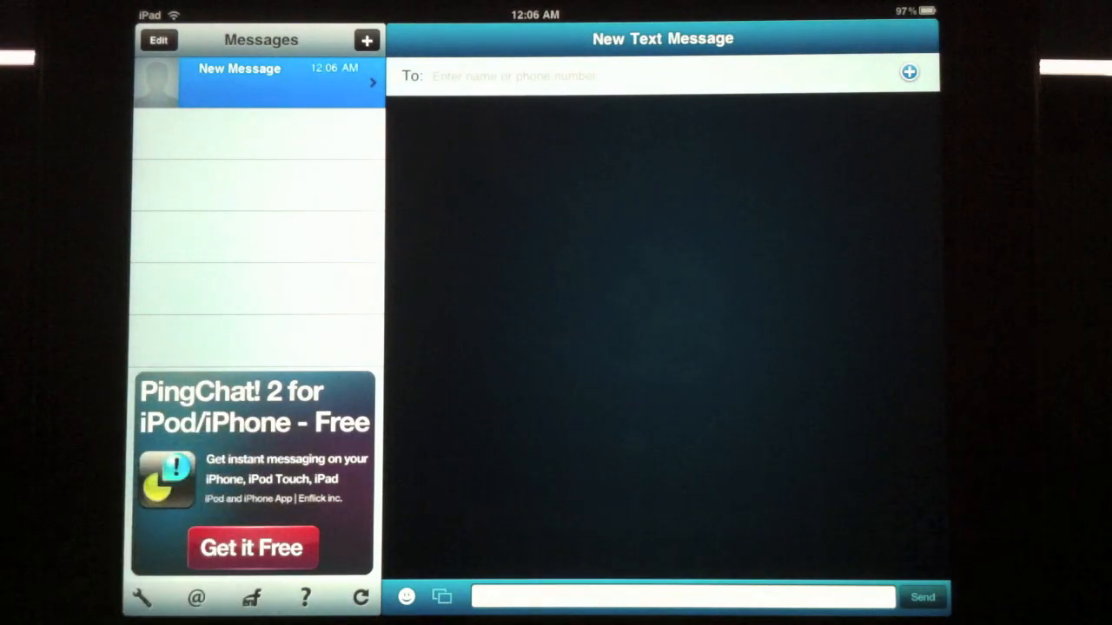
Return to the home screen and launch textPlus to its Conversations list.
{"action": "key", "text": "home"}
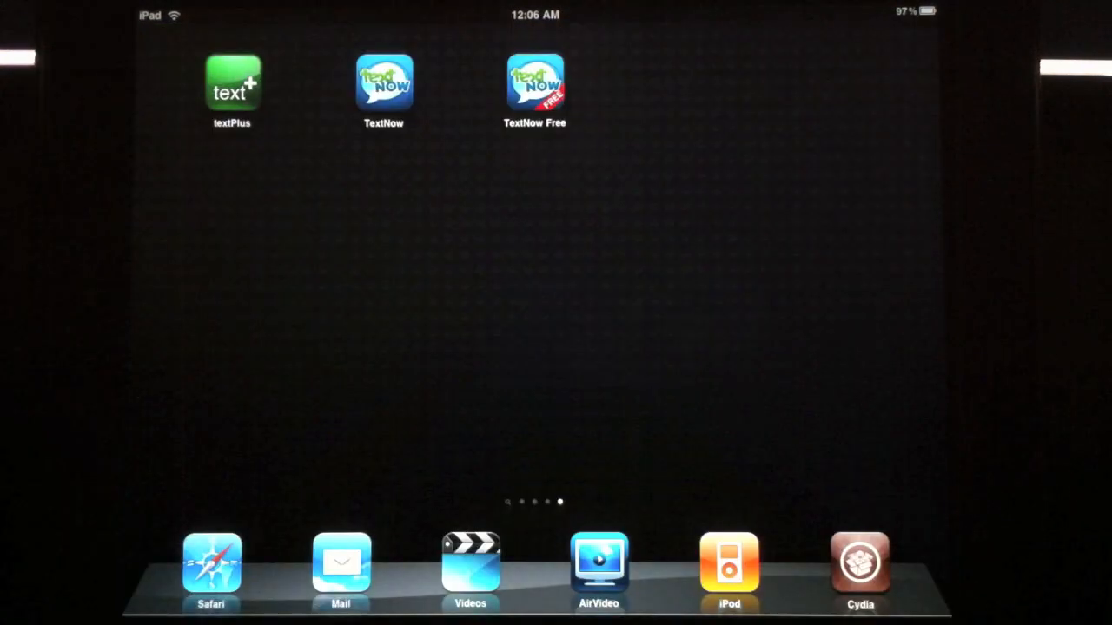
{"action": "left_click", "coordinate": [232, 82]}
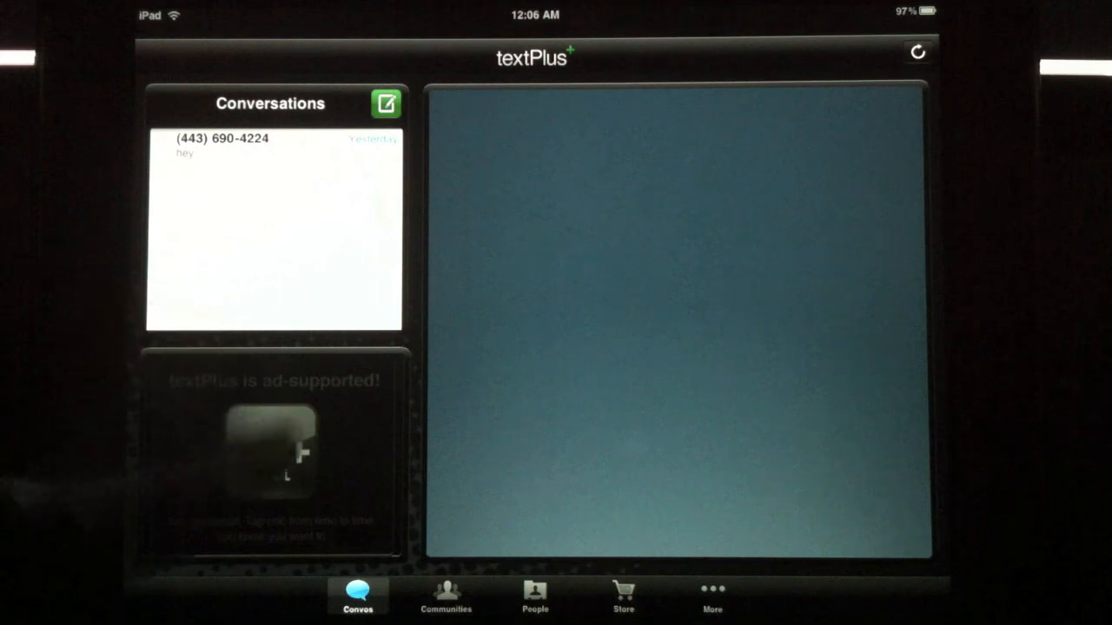
Reply 'hi' in the existing textPlus conversation, ending on the People tab.
{"action": "left_click", "coordinate": [271, 146]}
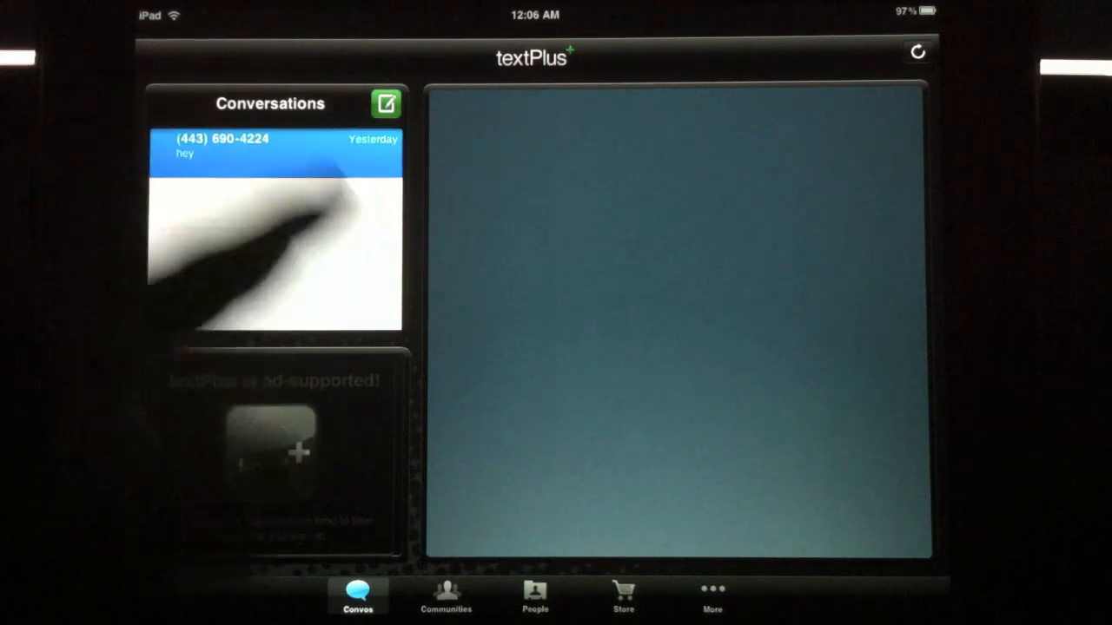
{"action": "left_click", "coordinate": [270, 146]}
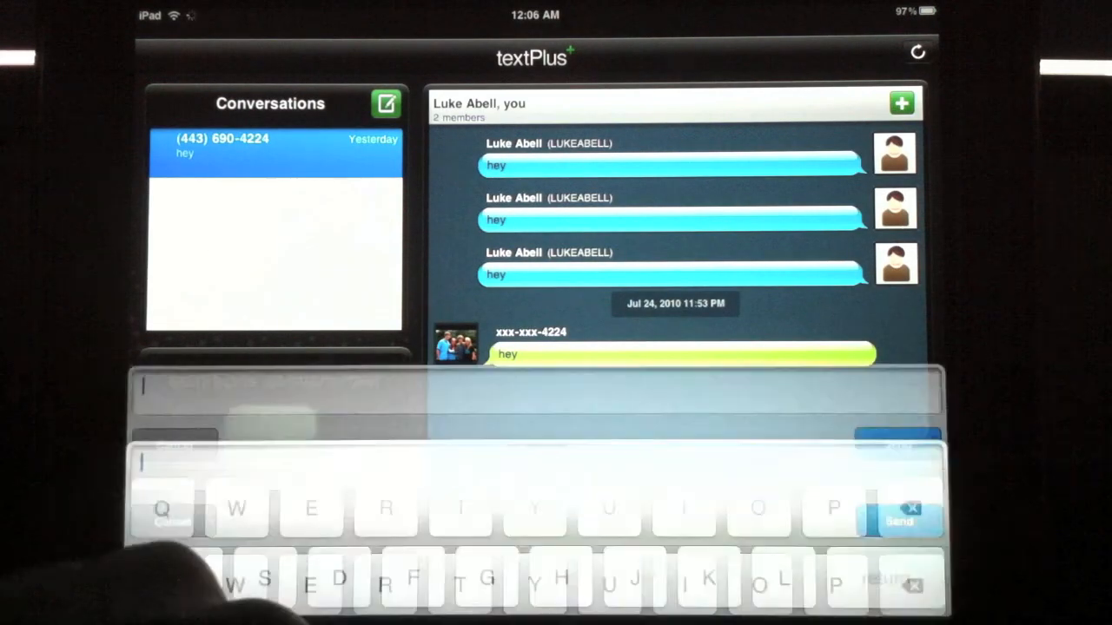
{"action": "type", "text": "hi"}
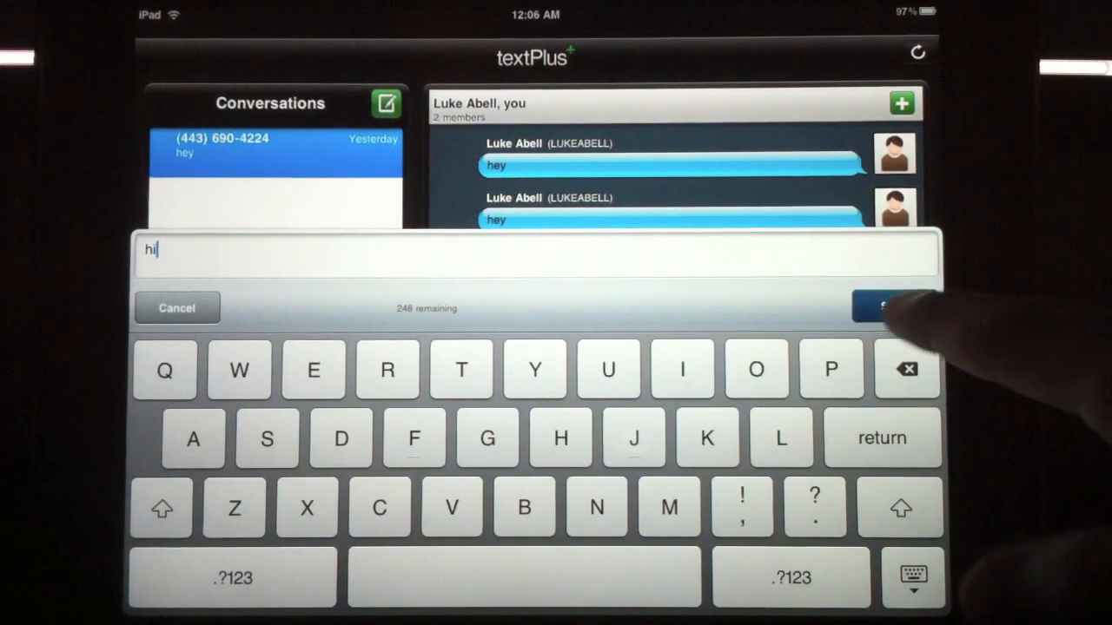
{"action": "left_click", "coordinate": [886, 307]}
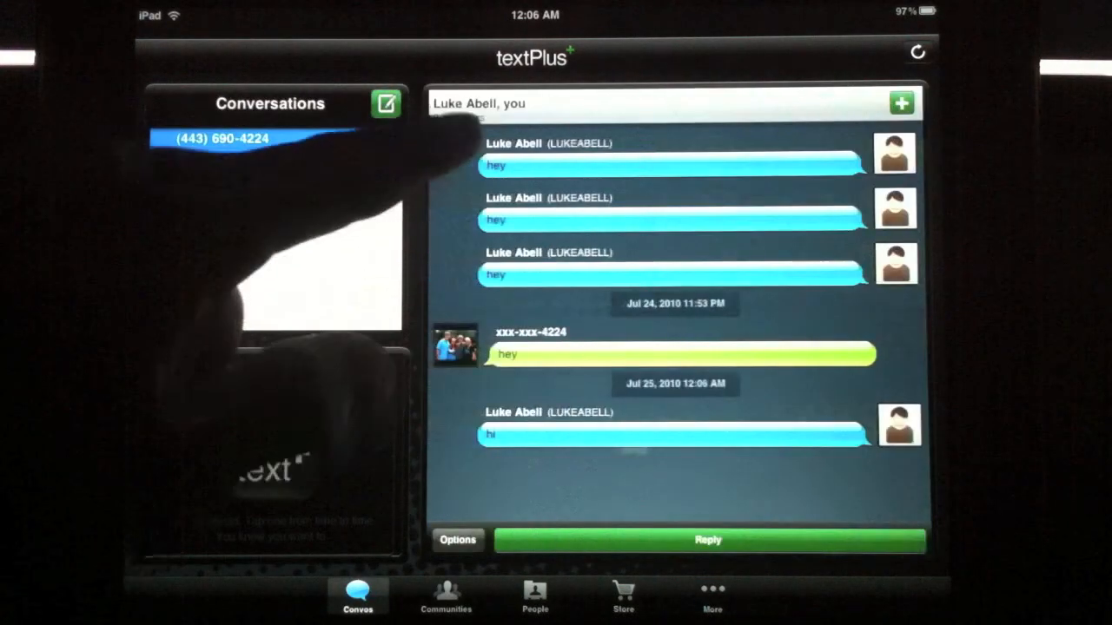
{"action": "left_click", "coordinate": [535, 595]}
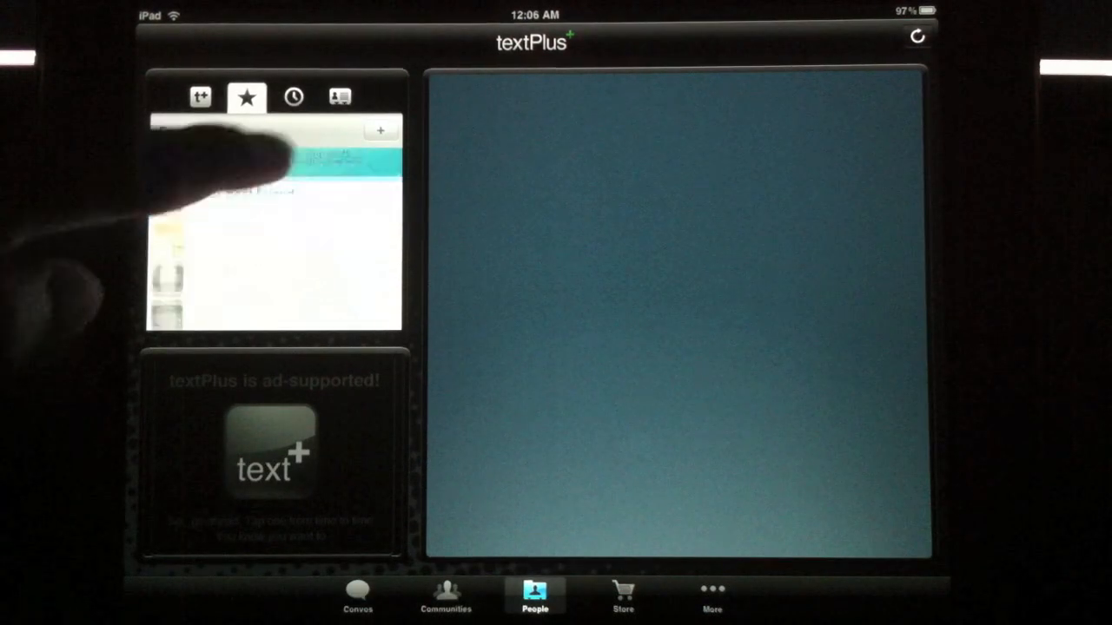
View textPlus contacts and the remove-ads store offer, then return to Convos and go Home.
{"action": "left_click", "coordinate": [339, 97]}
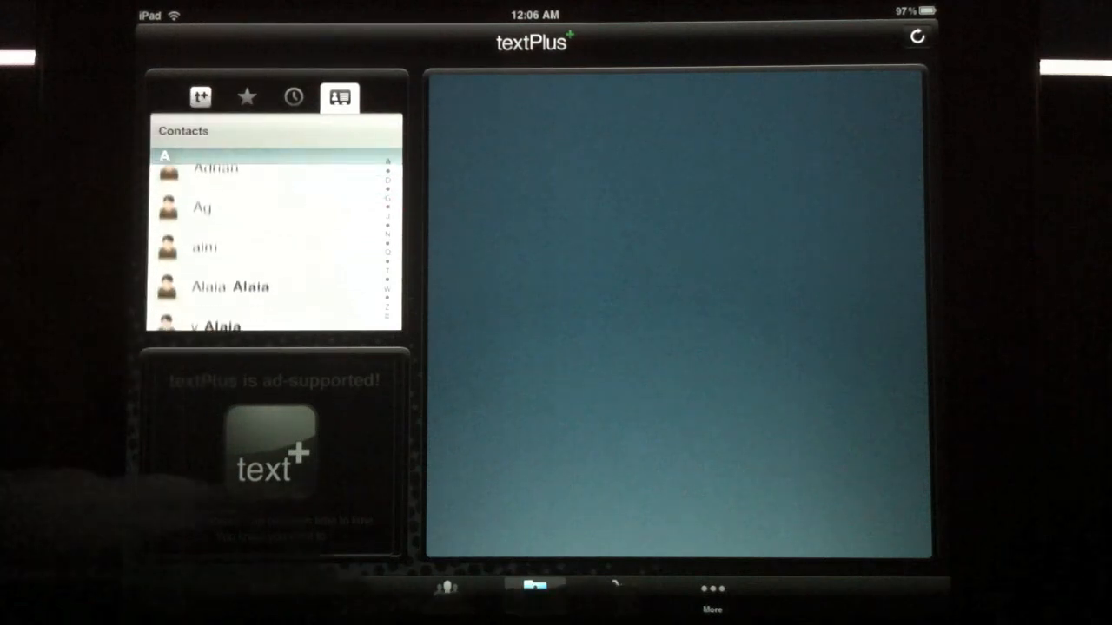
{"action": "left_click", "coordinate": [624, 595]}
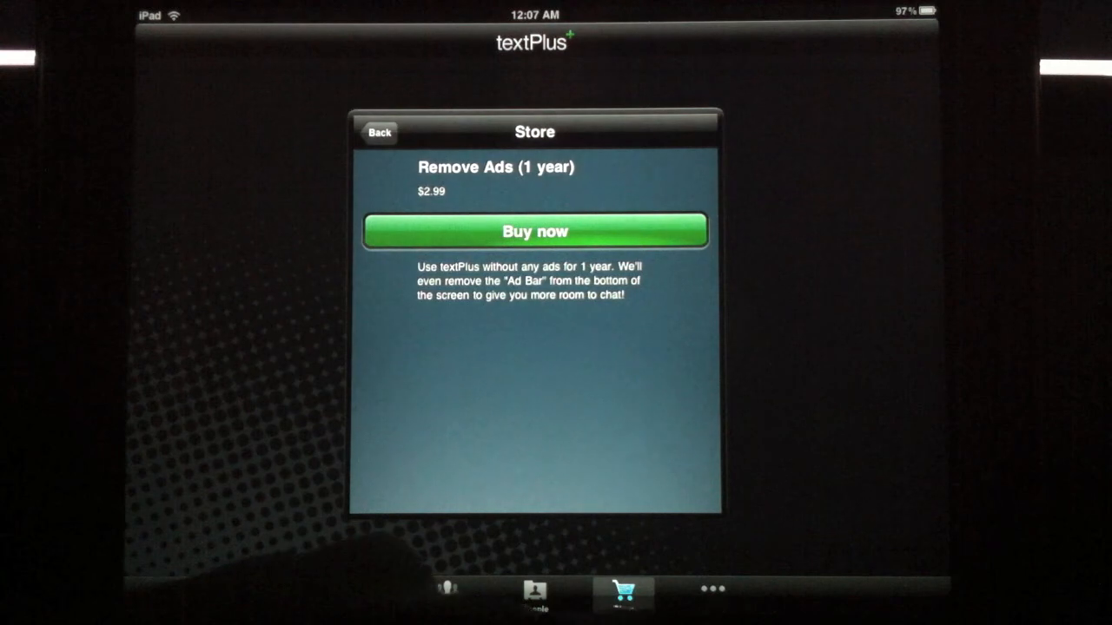
{"action": "left_click", "coordinate": [379, 132]}
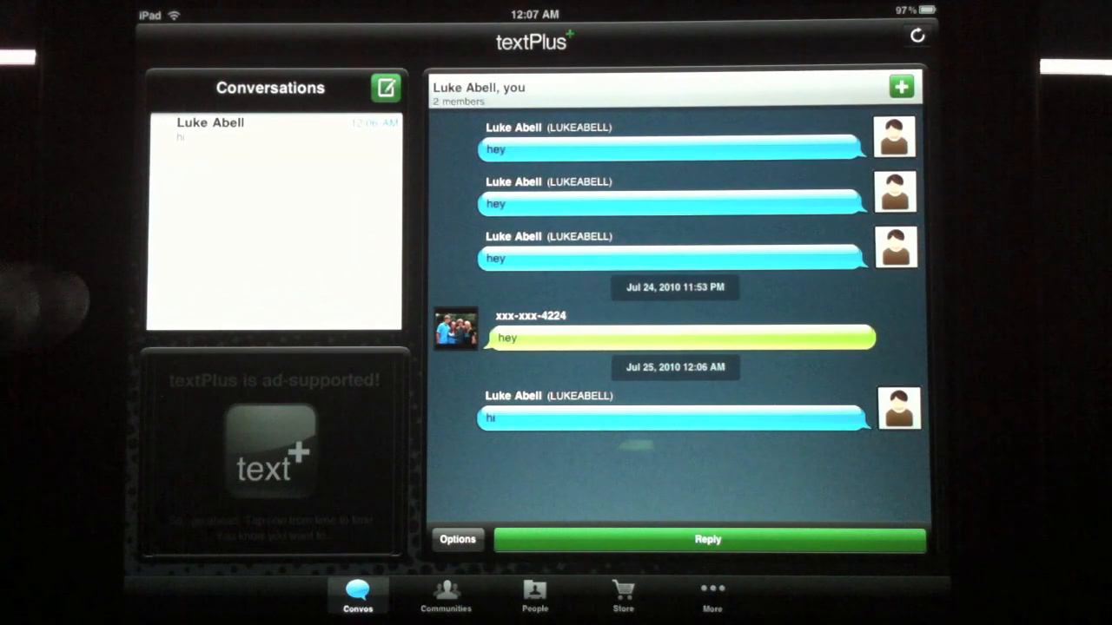
{"action": "key", "text": "home"}
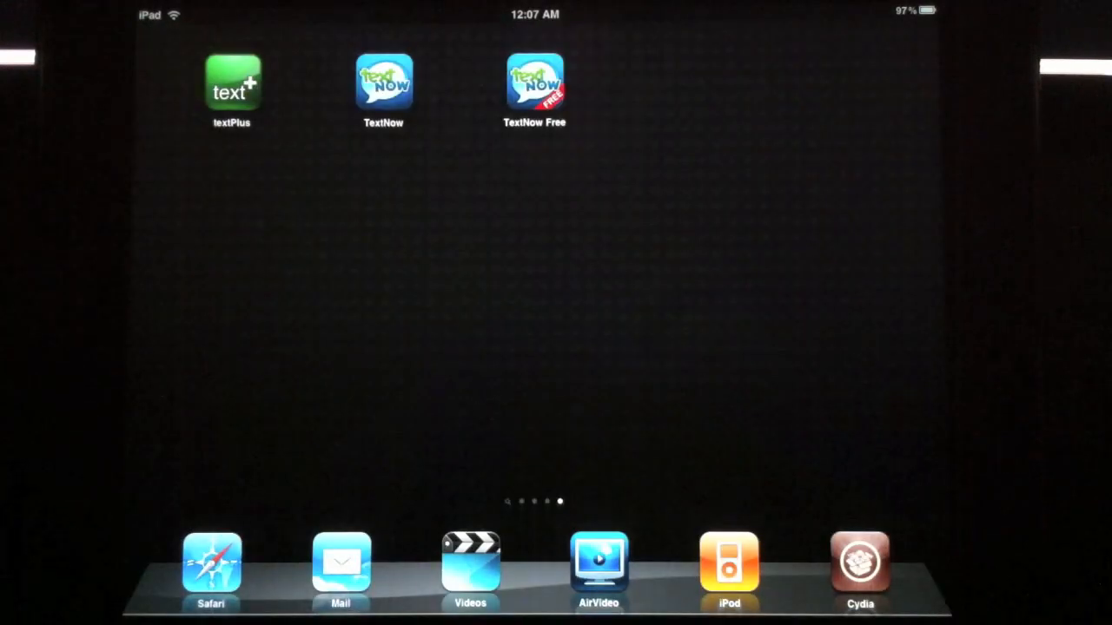